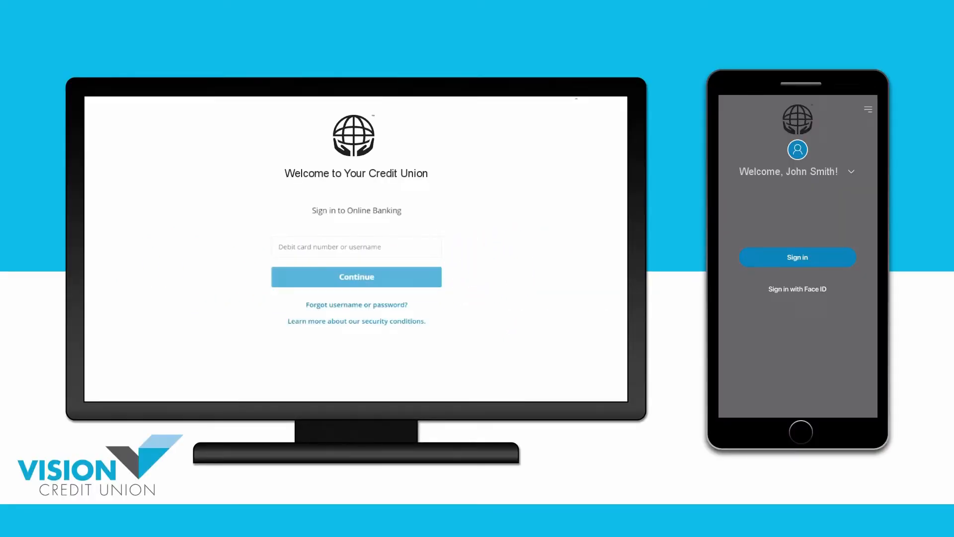
- Open password sign-in on the phone and expand the username/password recovery links
{"action": "left_click", "coordinate": [797, 257]}
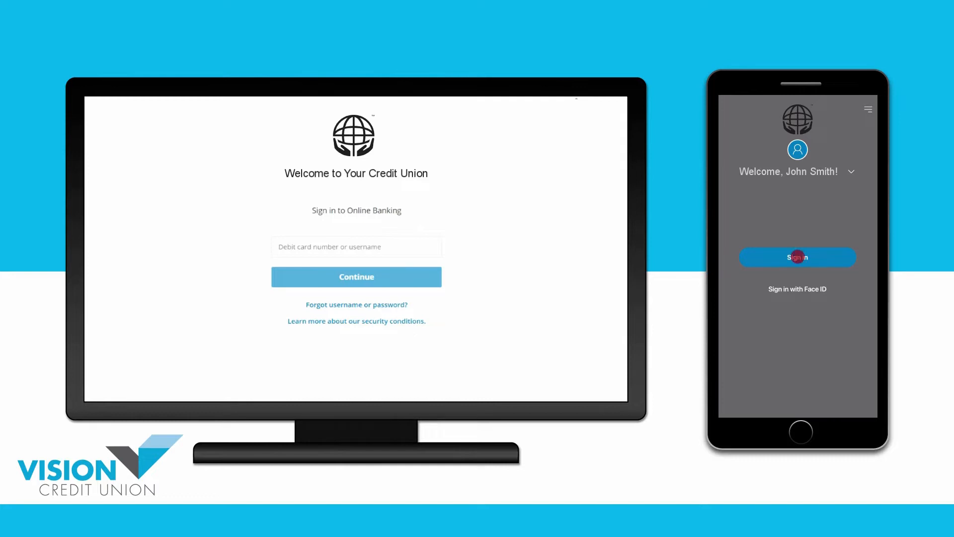
{"action": "left_click", "coordinate": [797, 257]}
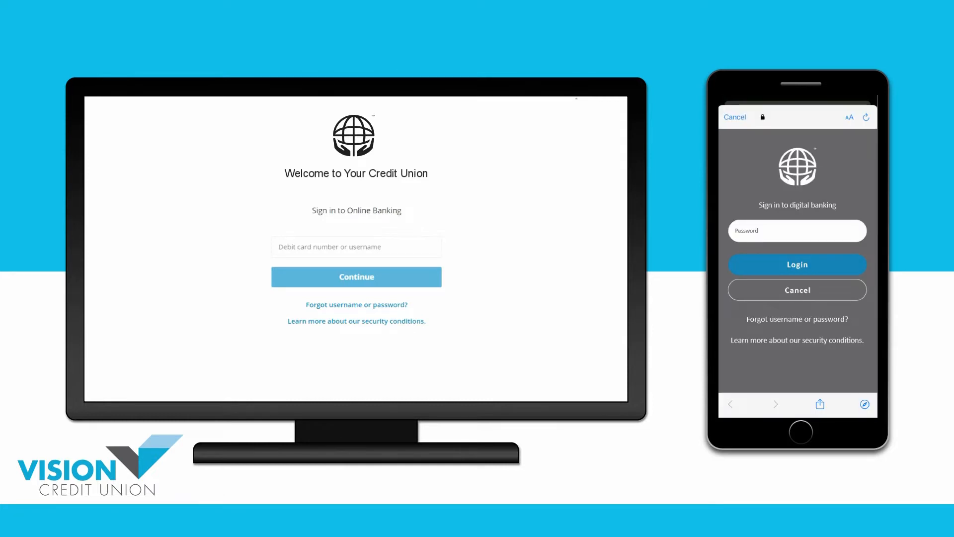
{"action": "left_click", "coordinate": [356, 305]}
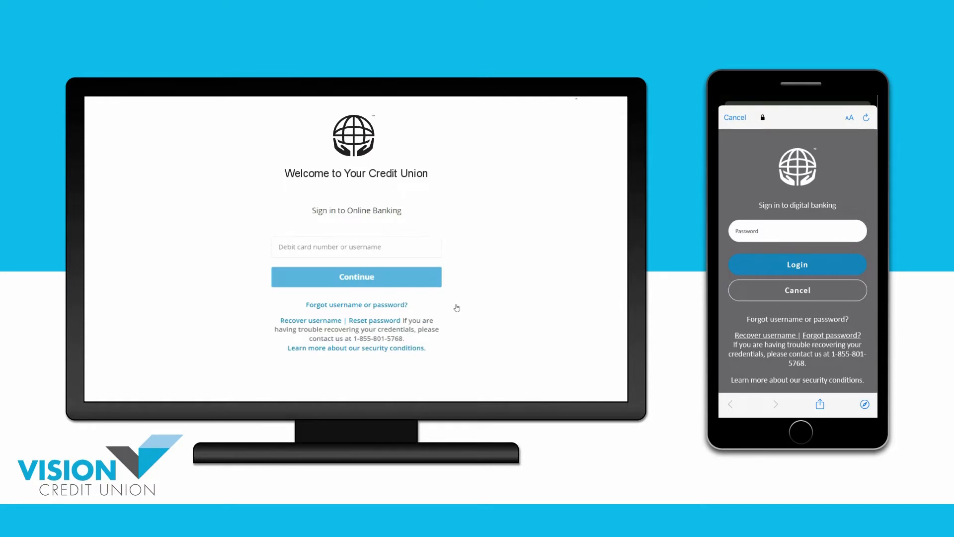
- Request a reset for username JSmith, verifying by the enrolment mobile number
{"action": "left_click", "coordinate": [374, 320]}
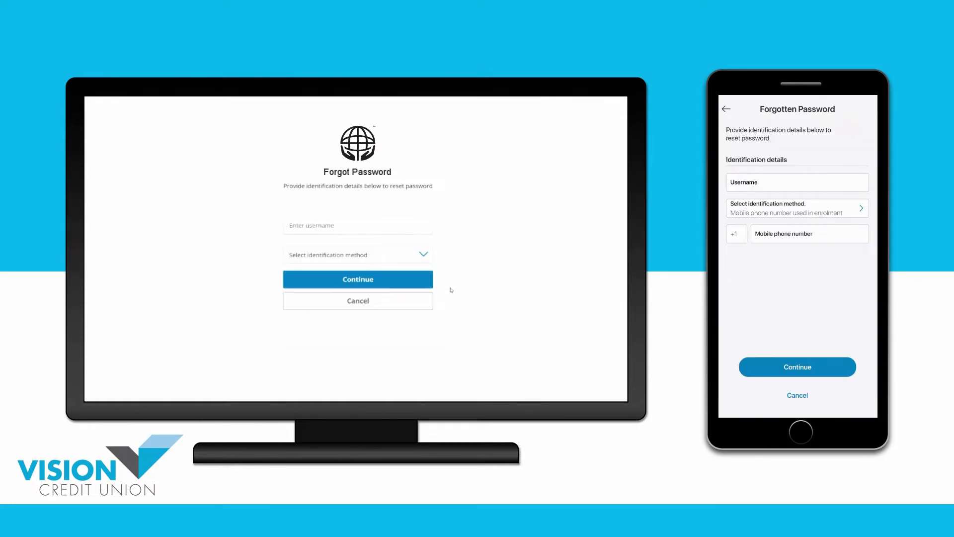
{"action": "type", "text": "JSmith"}
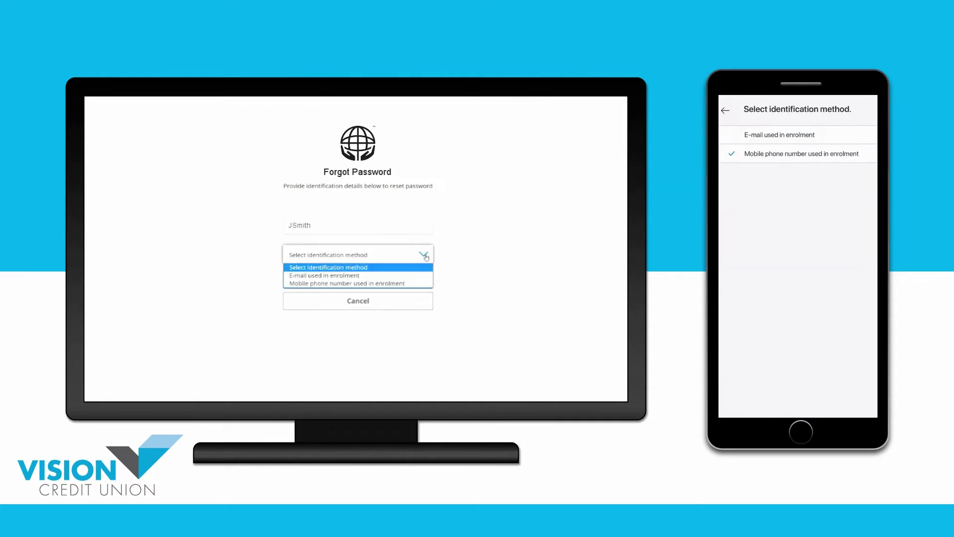
{"action": "left_click", "coordinate": [348, 282]}
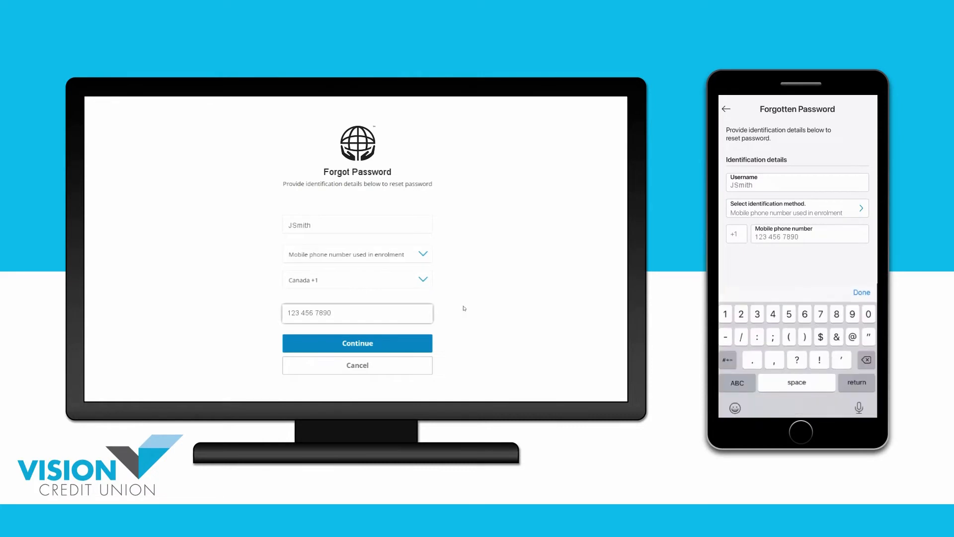
{"action": "left_click", "coordinate": [861, 292]}
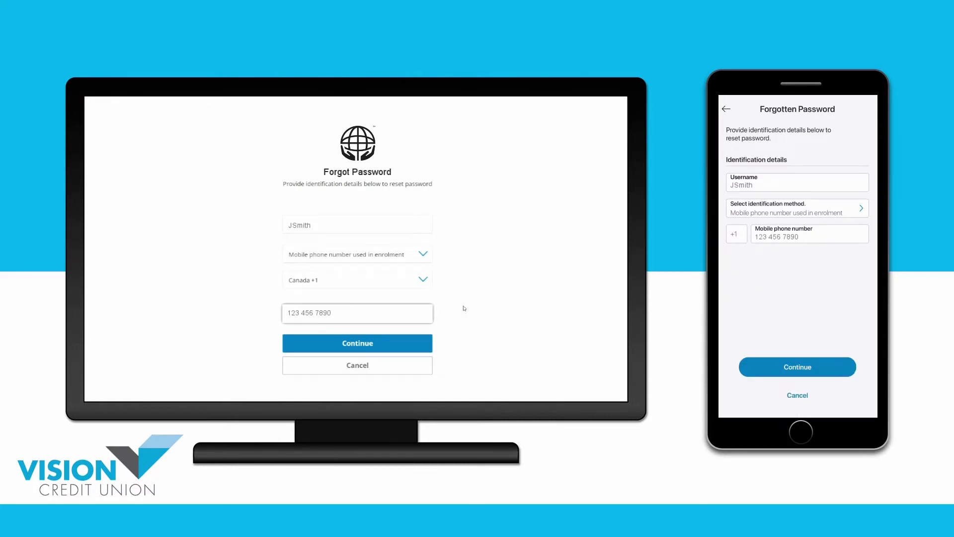
{"action": "left_click", "coordinate": [358, 342]}
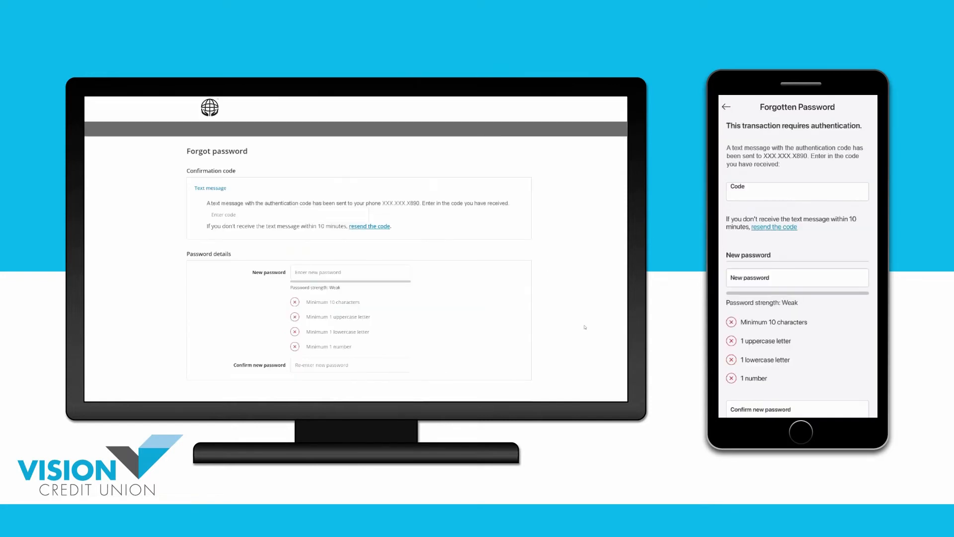
{"action": "mouse_move", "coordinate": [601, 336]}
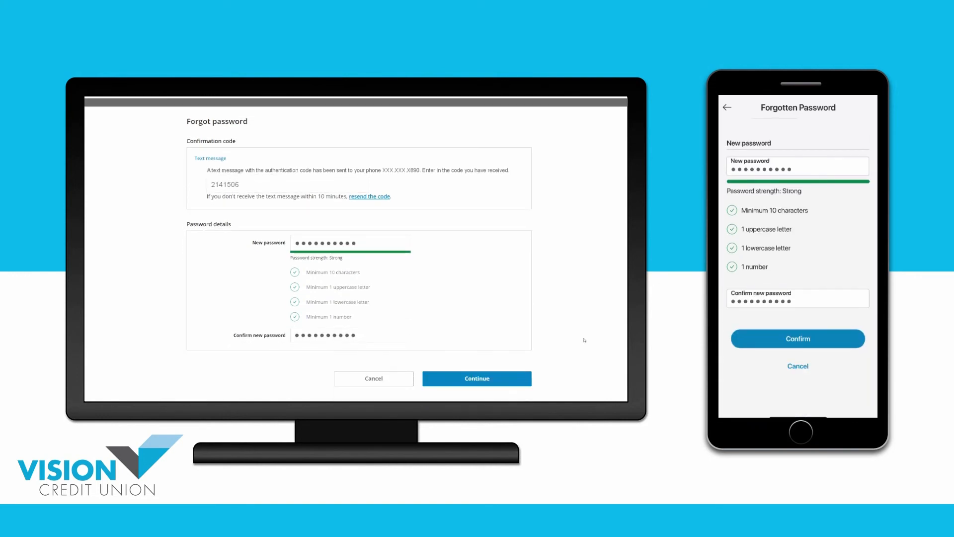
- Submit the texted confirmation code and new password to complete the reset
{"action": "left_click", "coordinate": [477, 378]}
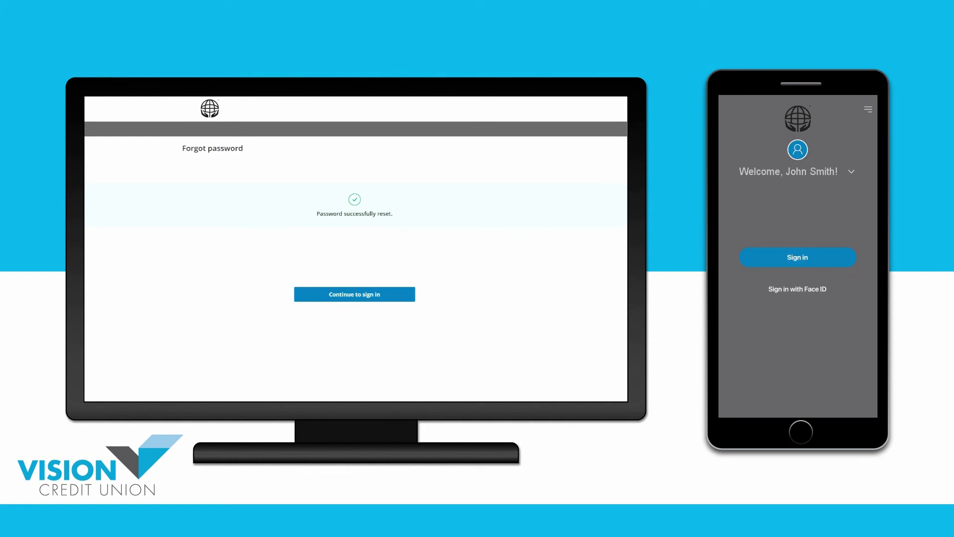
- Return to sign-in and continue from username JSmith to password entry
{"action": "left_click", "coordinate": [354, 294]}
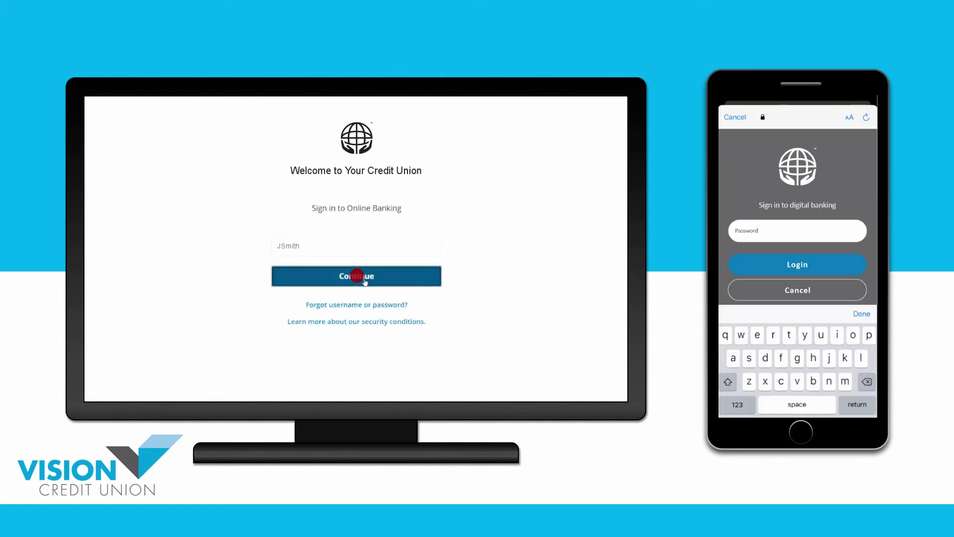
{"action": "left_click", "coordinate": [356, 276]}
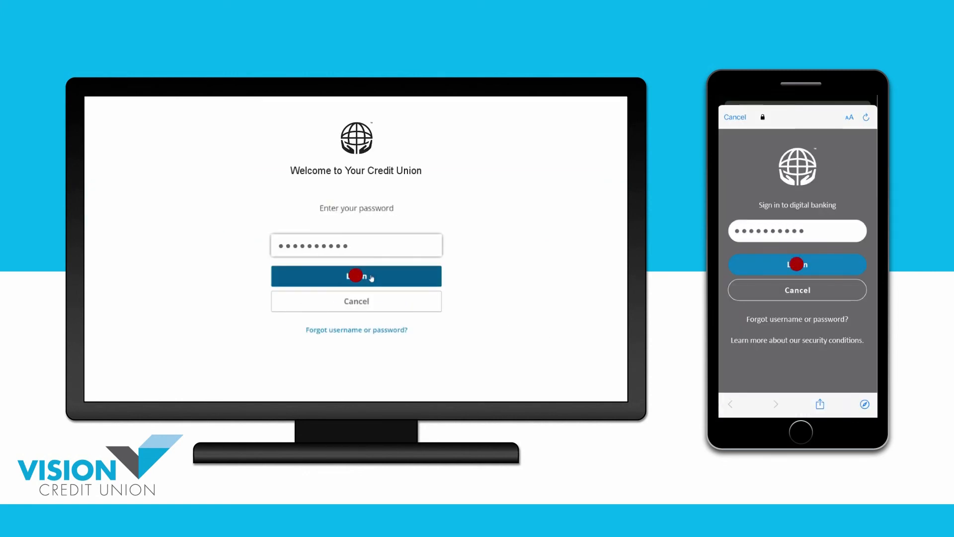